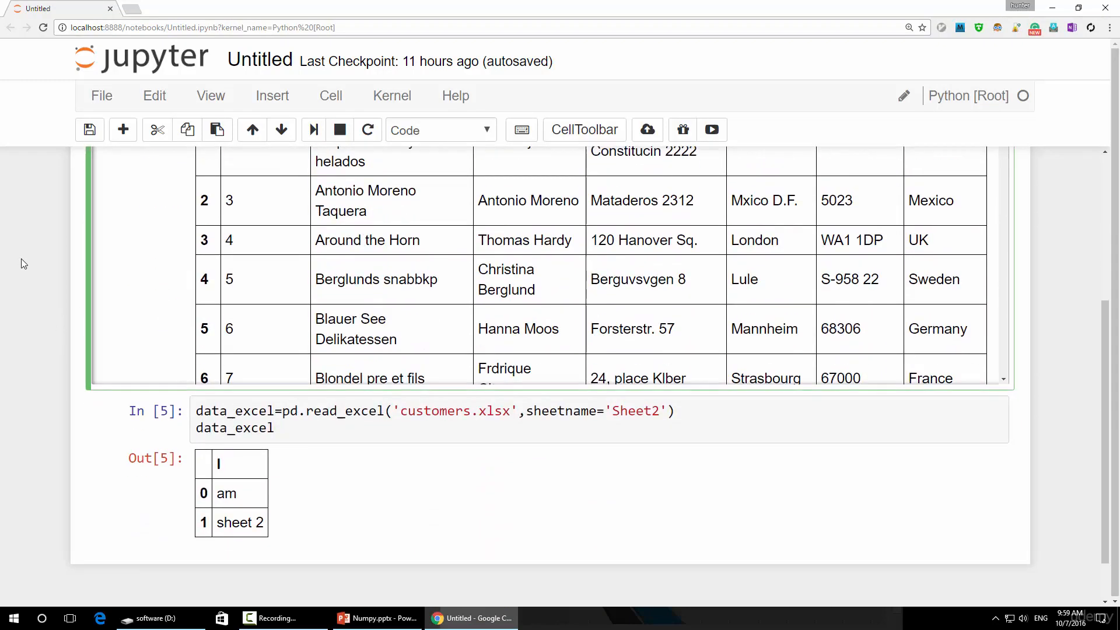
Step: Collapse the long customers DataFrame output in Out[3] by double-clicking its margin
scroll(down, 3)
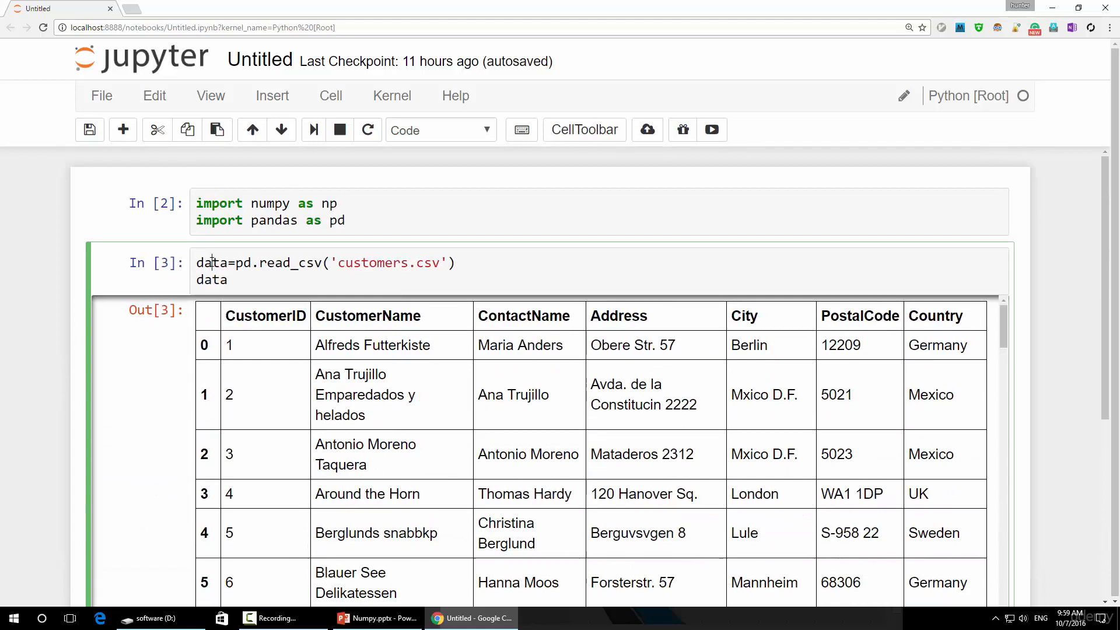
double_click(210, 262)
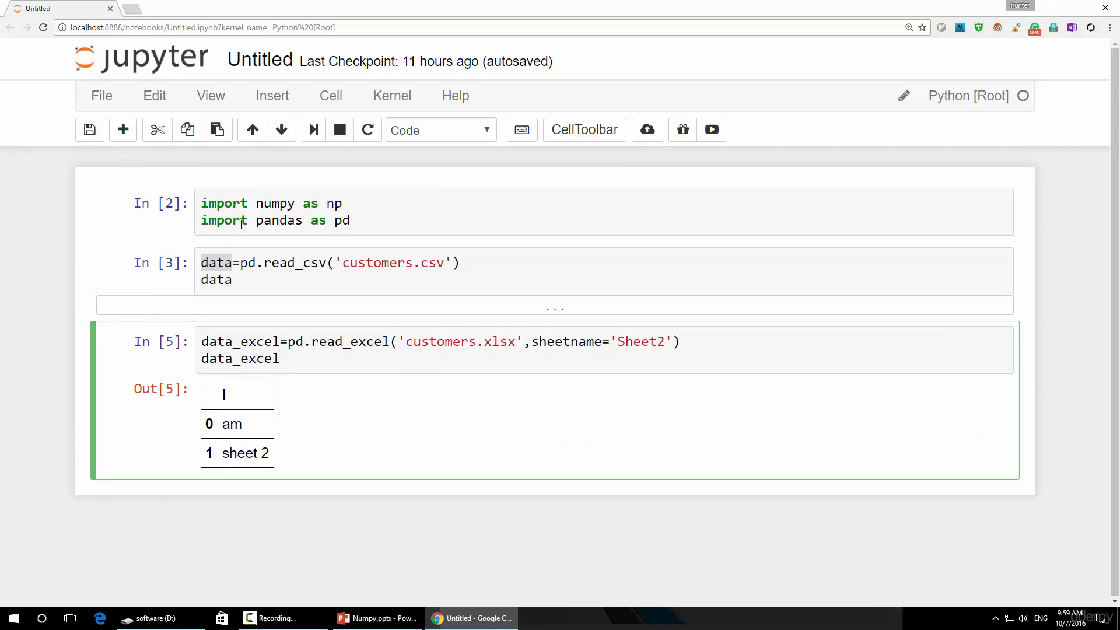
mouse_move(247, 248)
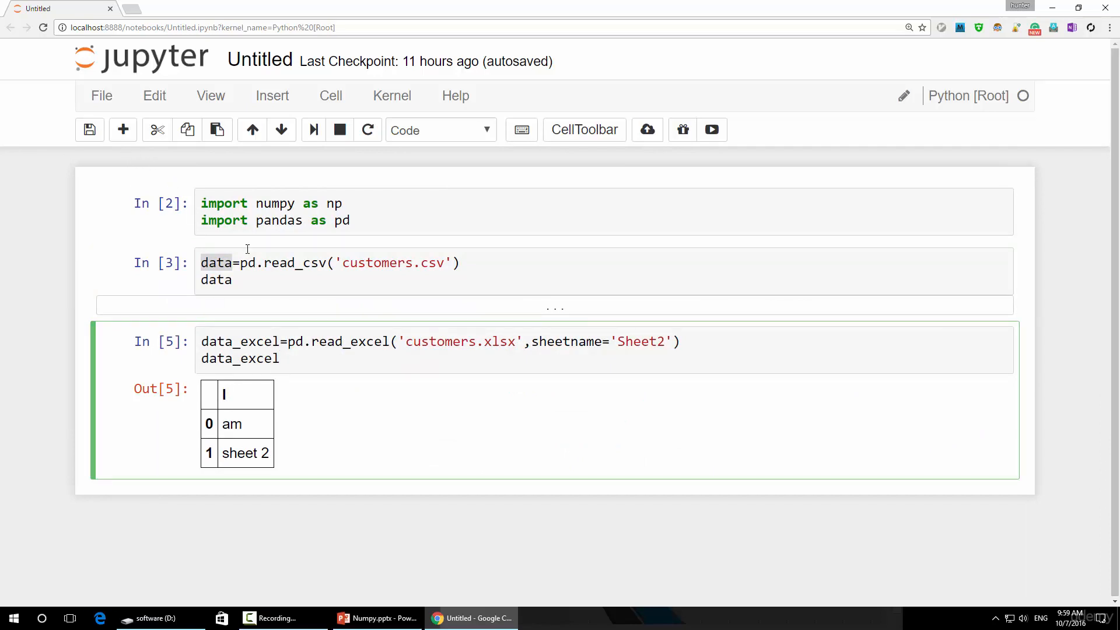
mouse_move(123, 129)
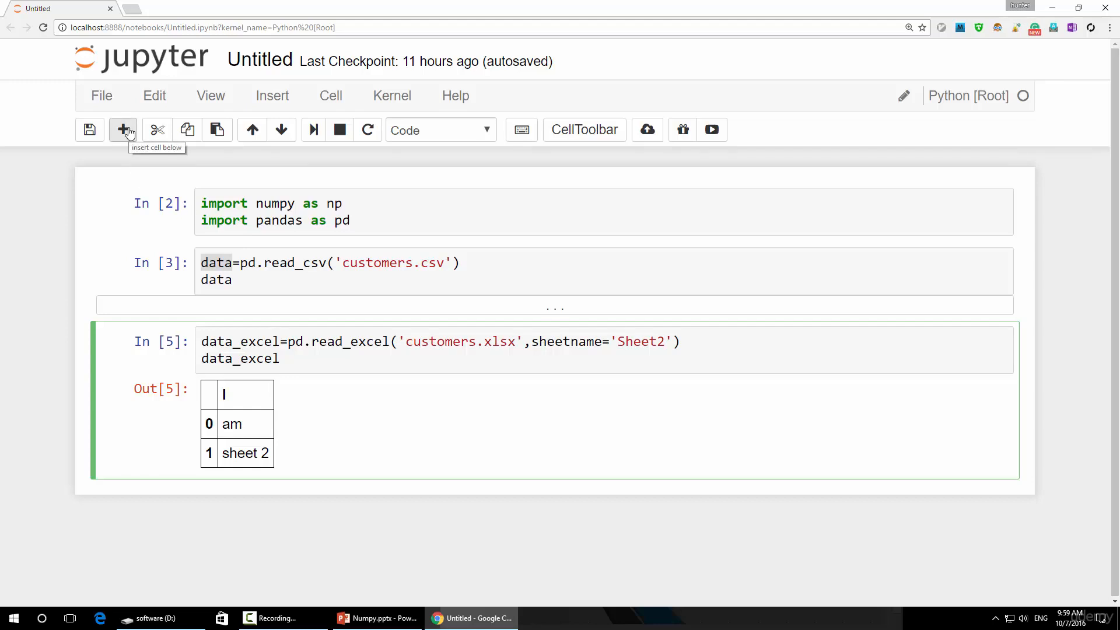
Step: Add a cell running data.to_csv('D:\out.csv') and check drive D for the file
click(122, 130)
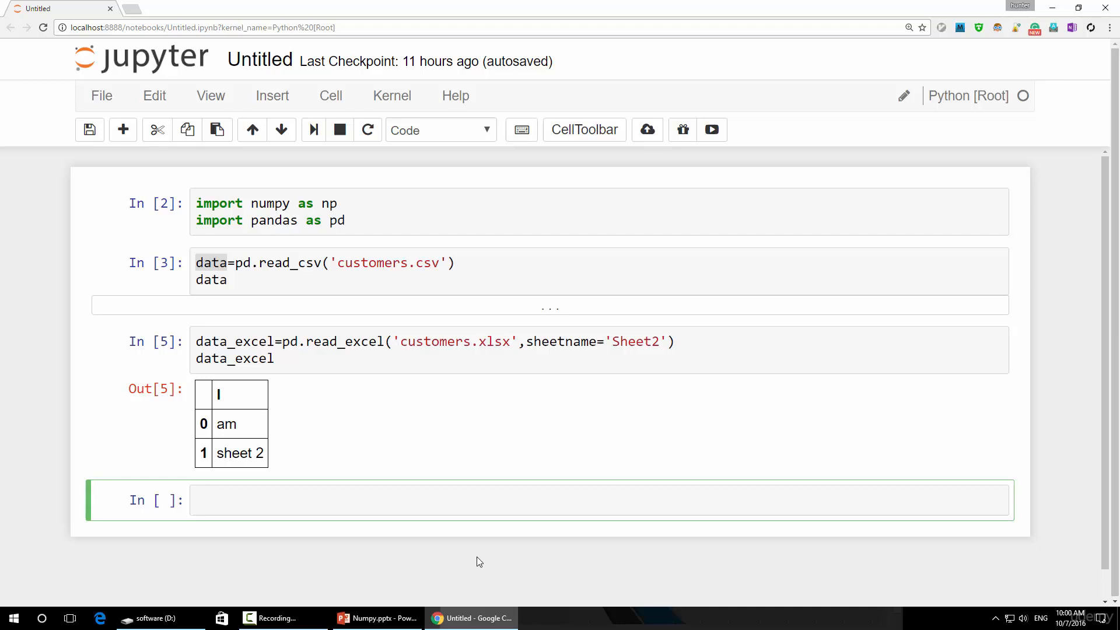
text(data.to)
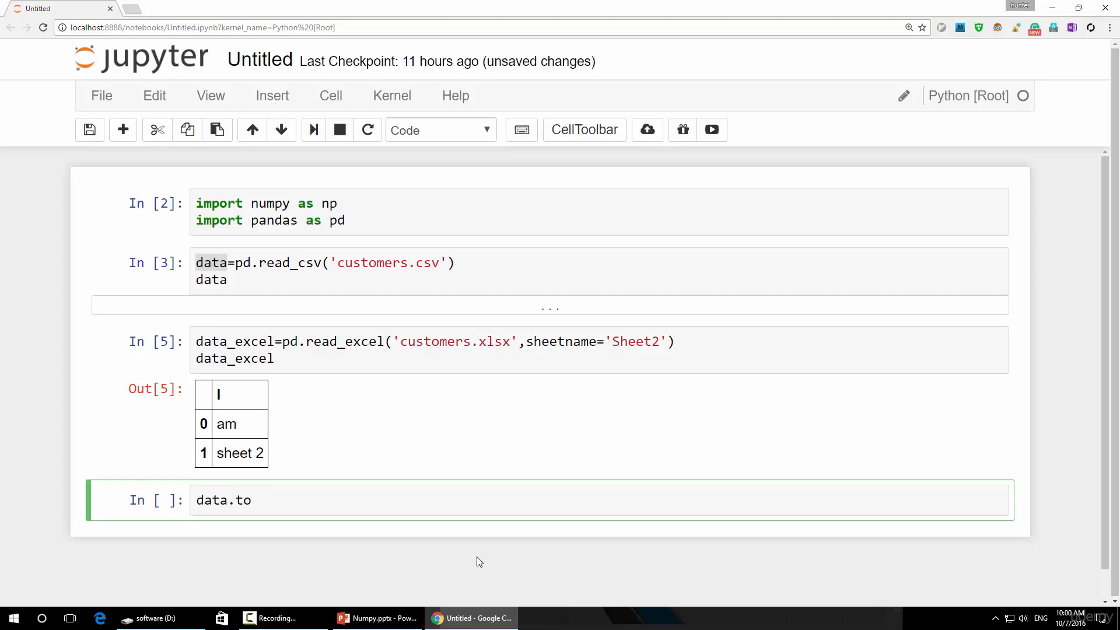
text(_csv())
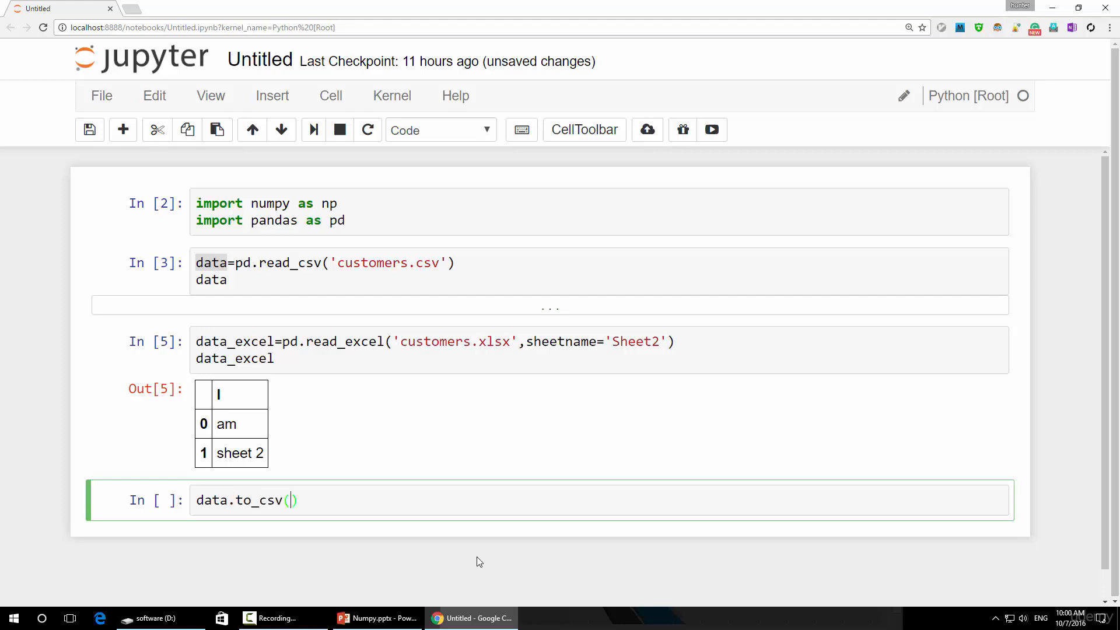
text('')
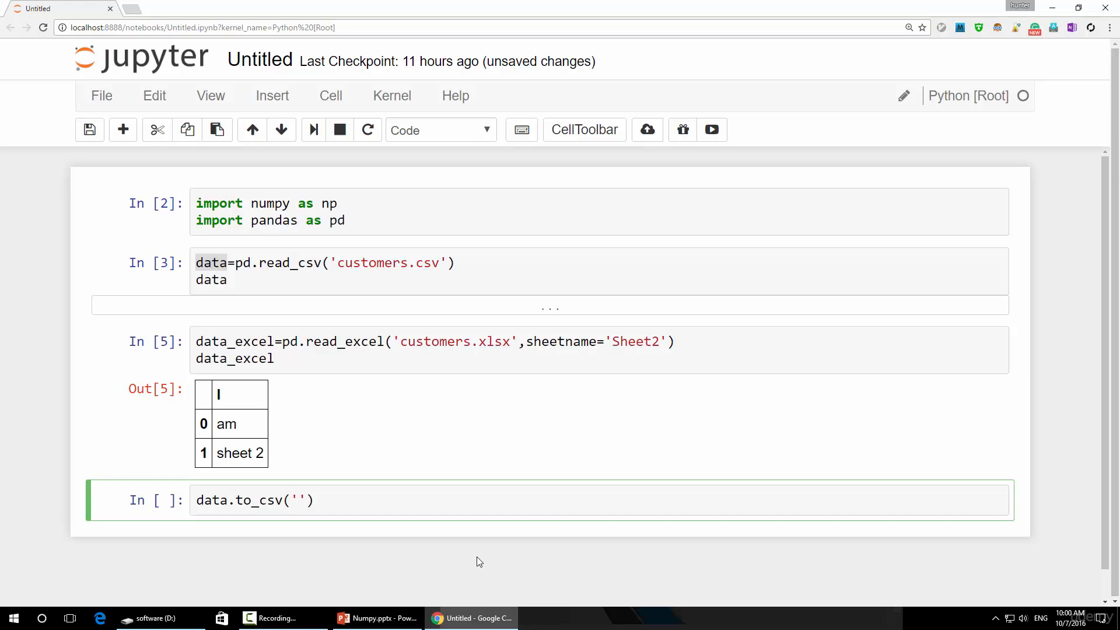
text(D:)
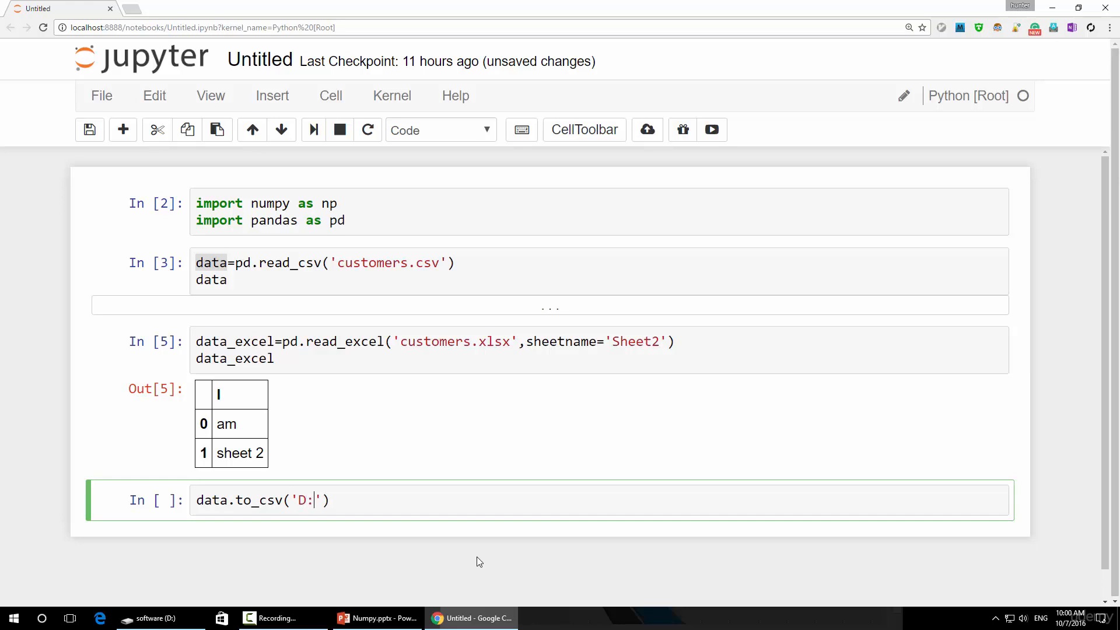
text(\out.c)
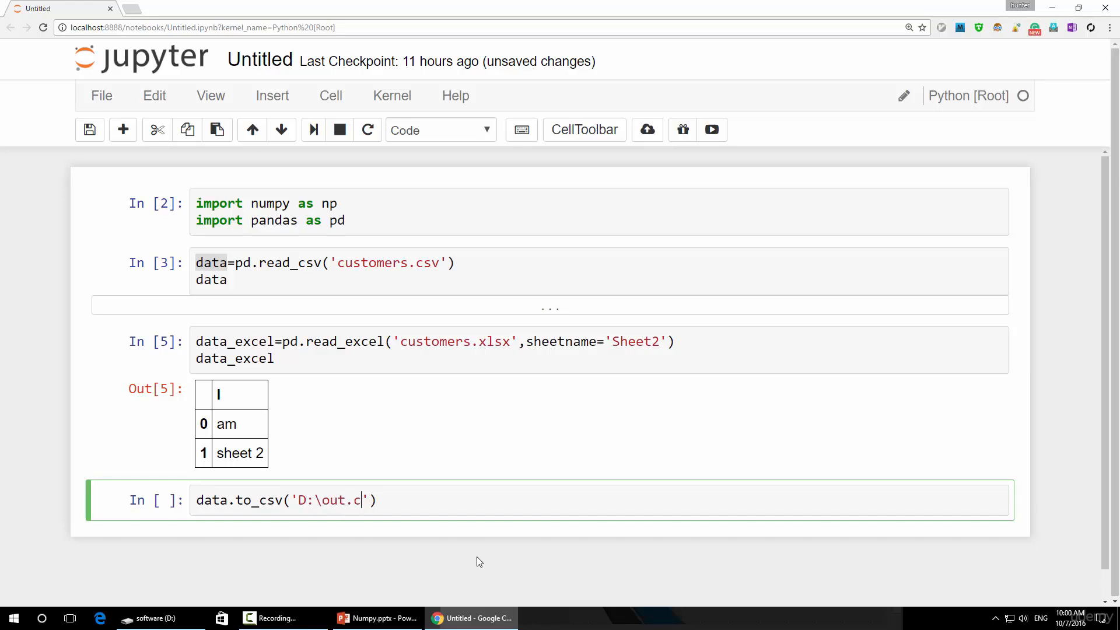
text(sv)
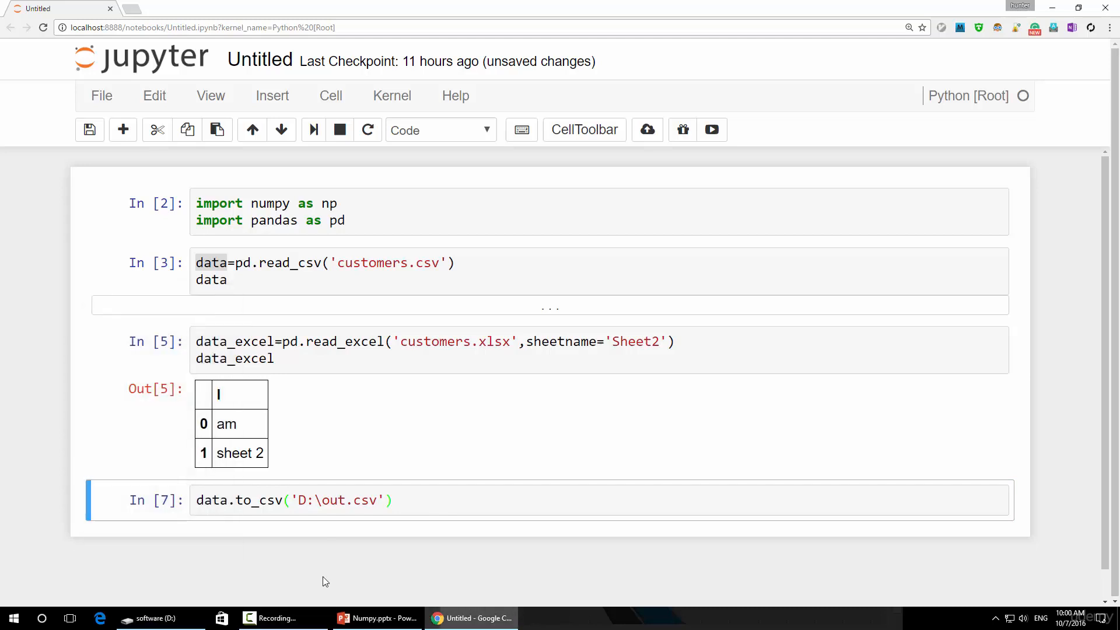
click(153, 618)
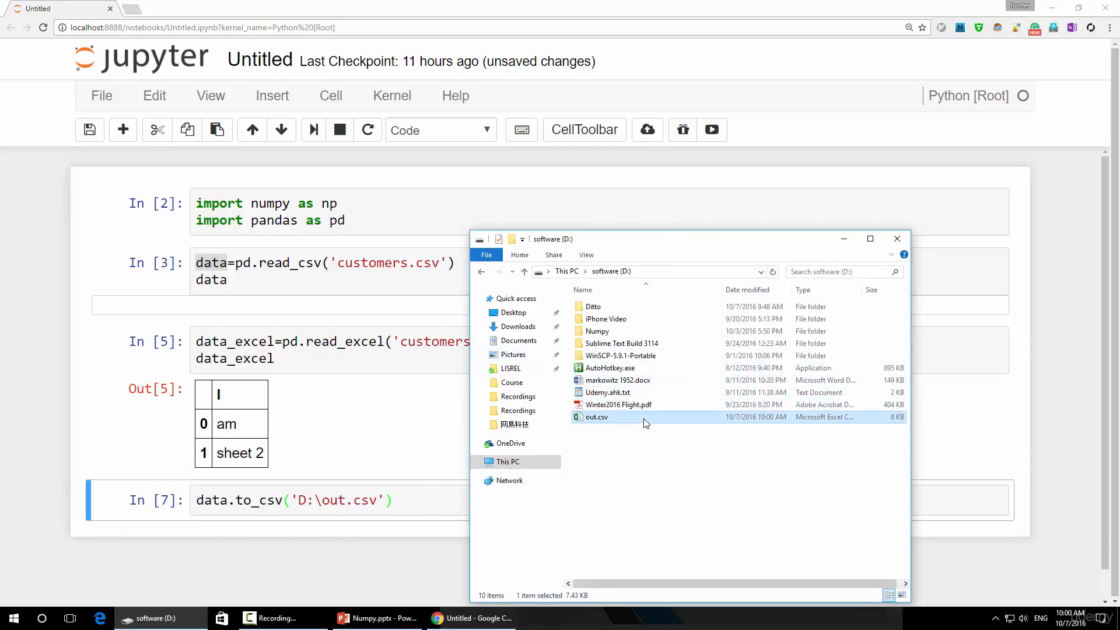
Step: Open out.csv in Excel and scroll the rows, noting the extra index column A
double_click(595, 417)
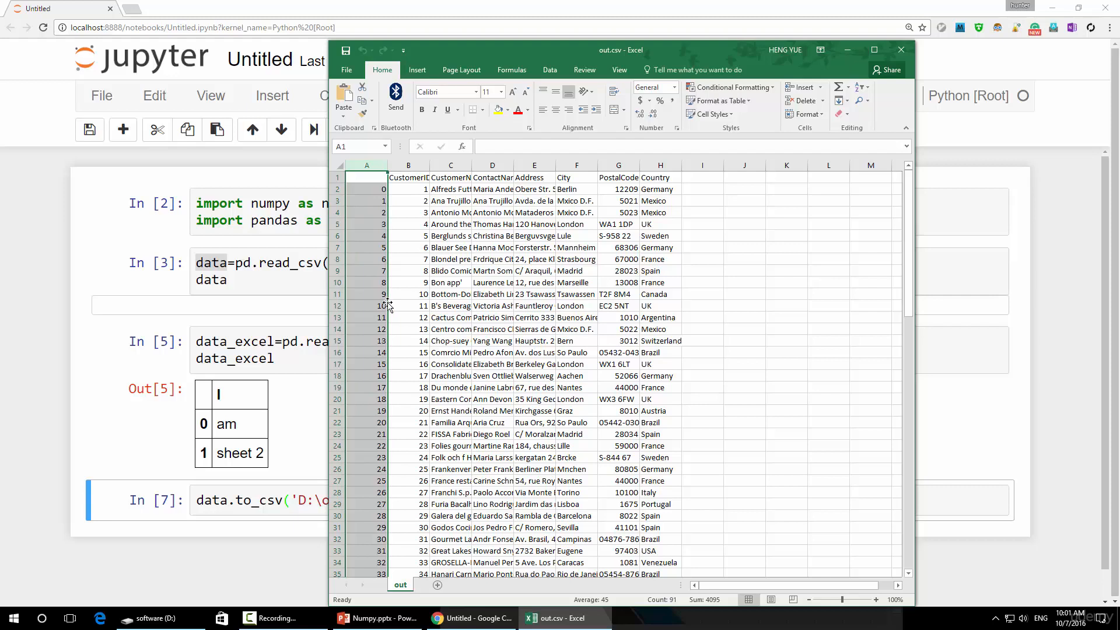
mouse_move(386, 306)
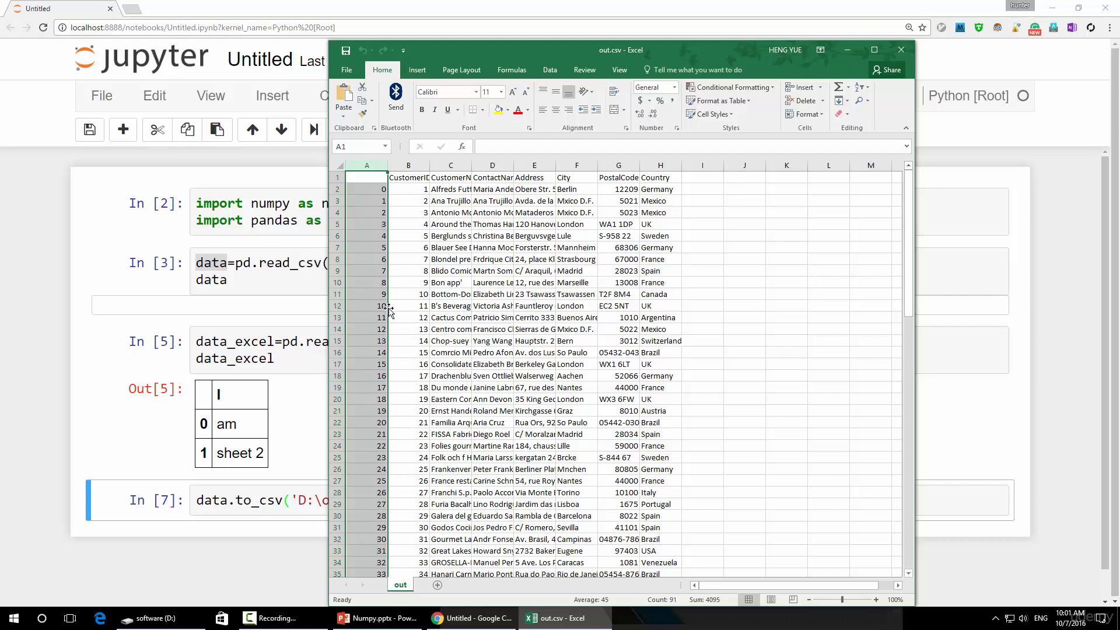
scroll(down, 3)
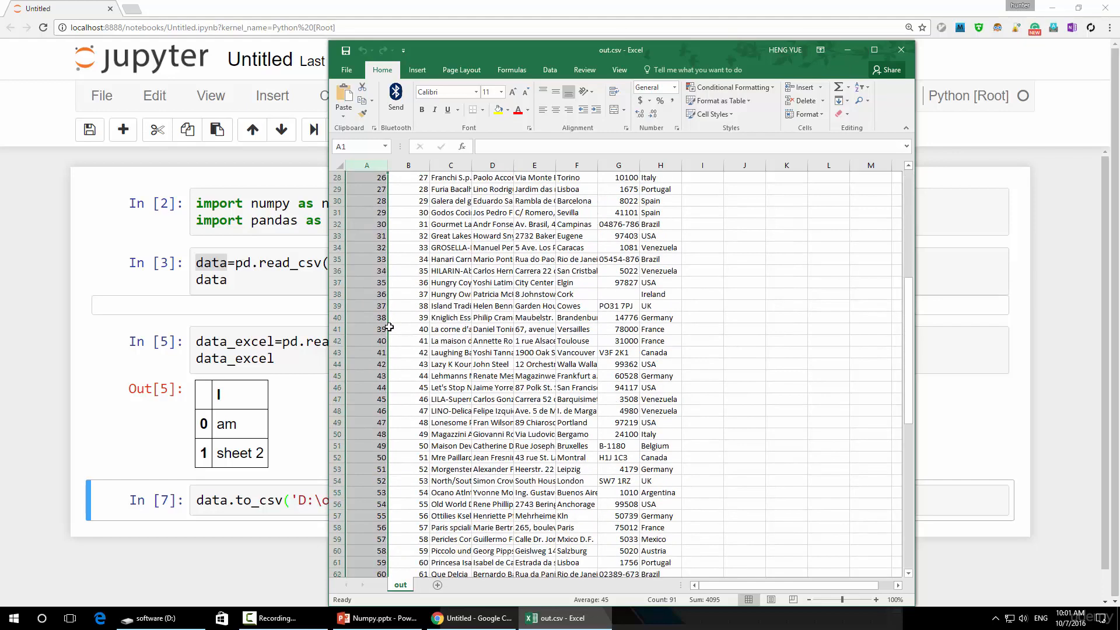
scroll(up, 3)
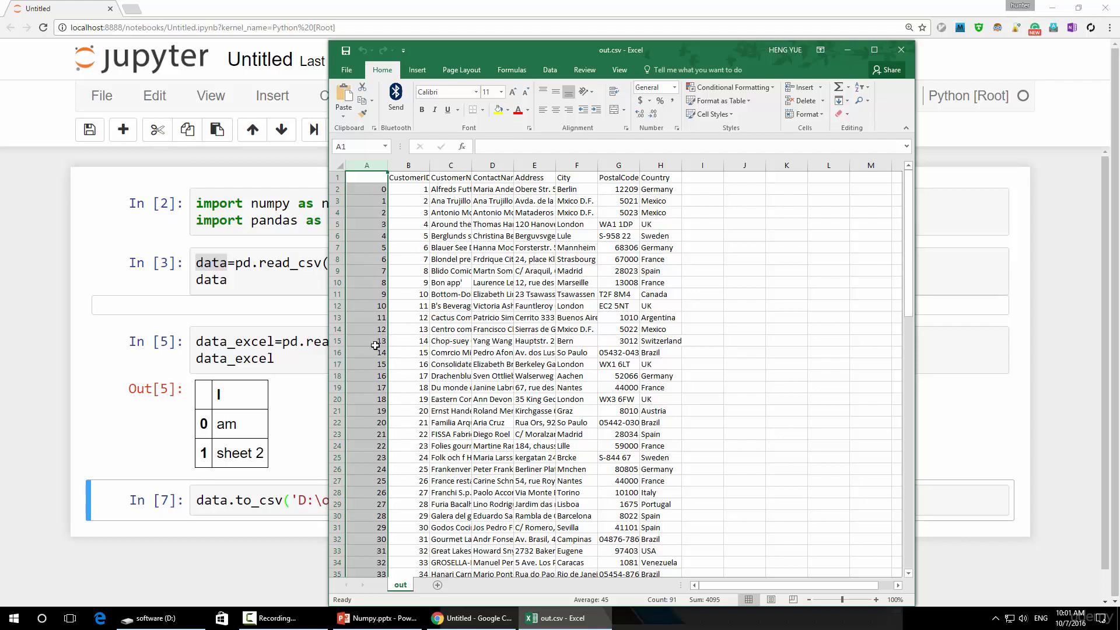
mouse_move(364, 192)
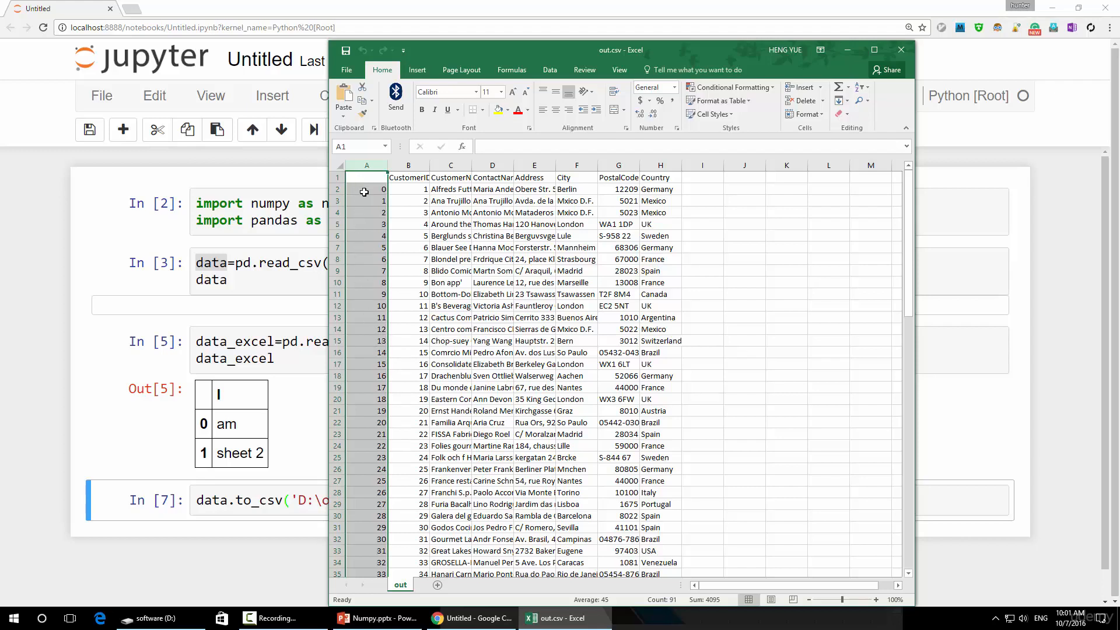
mouse_move(362, 358)
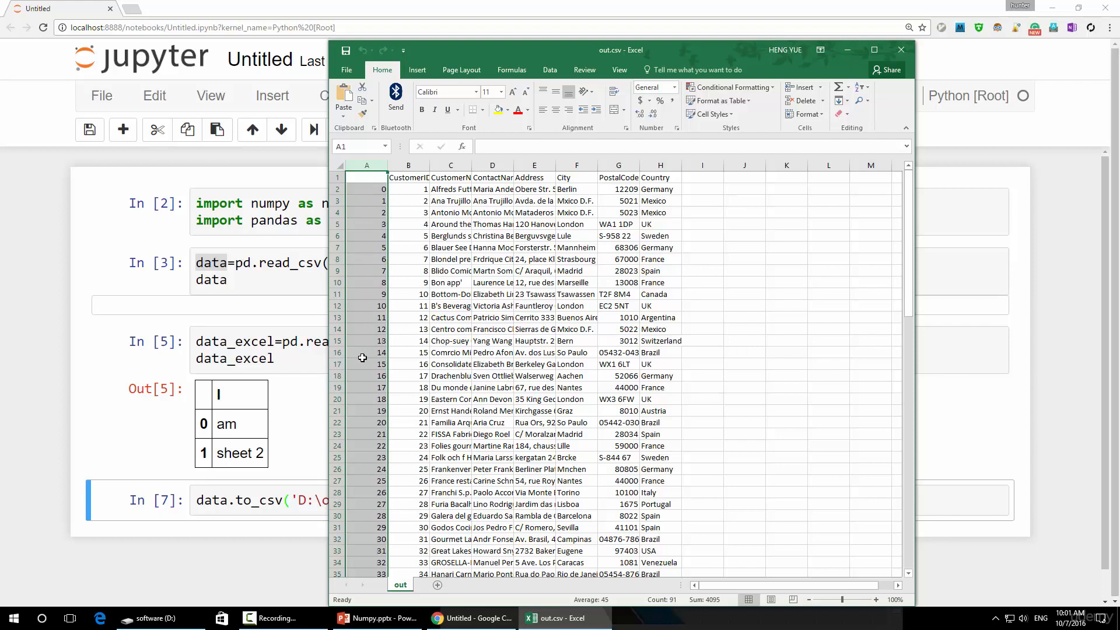
mouse_move(770, 66)
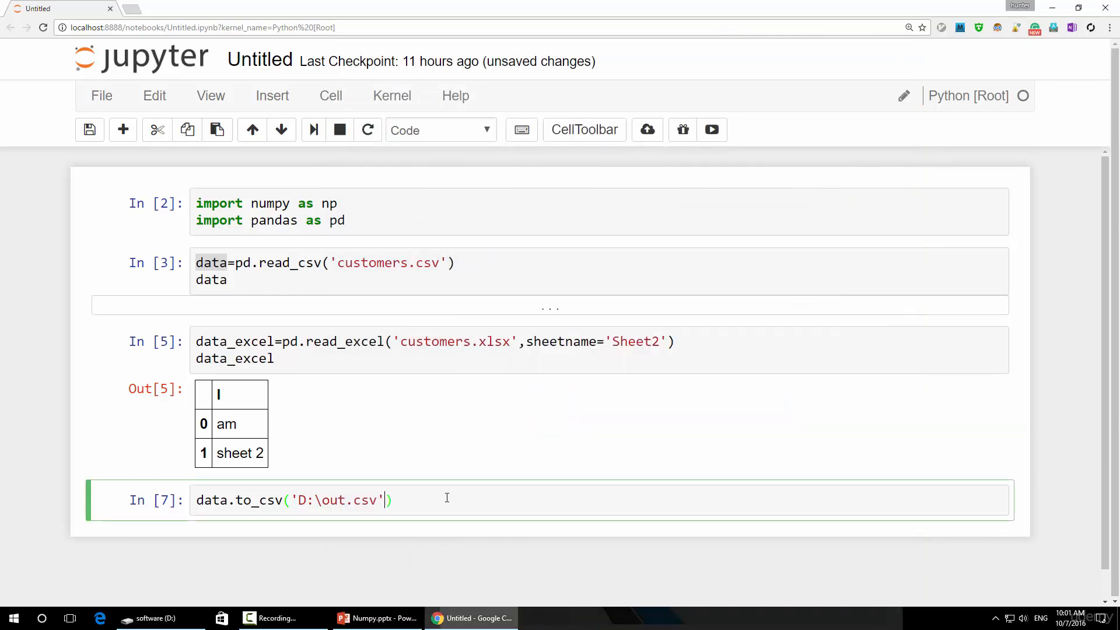
Step: Change the export to data.to_csv('D:\out.csv',index=False) and rerun it
text(,)
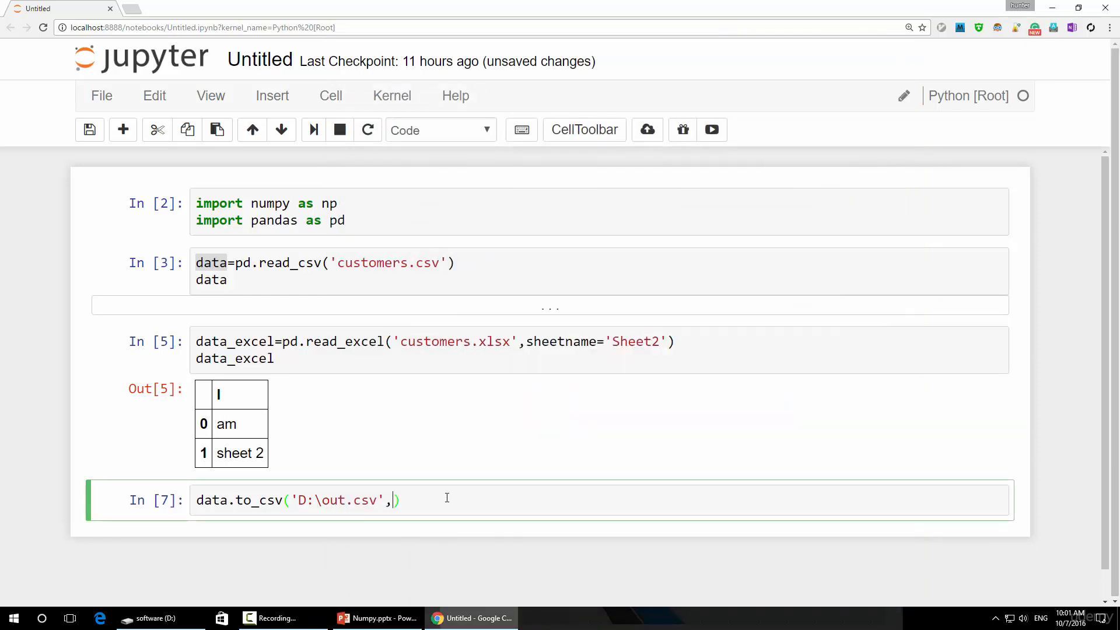
text(index=)
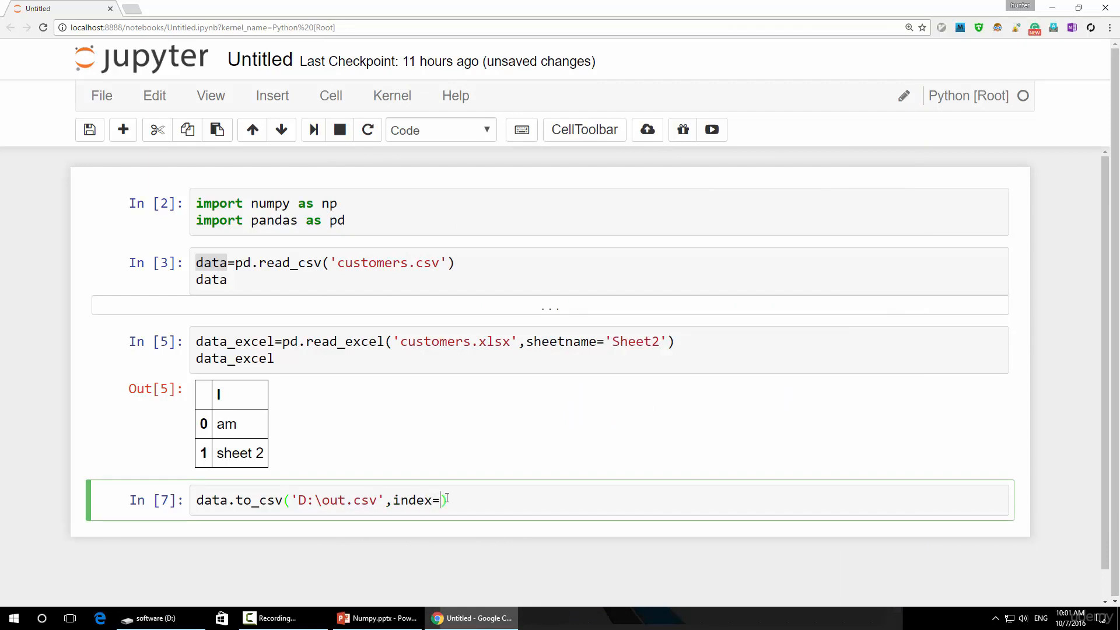
text(False))
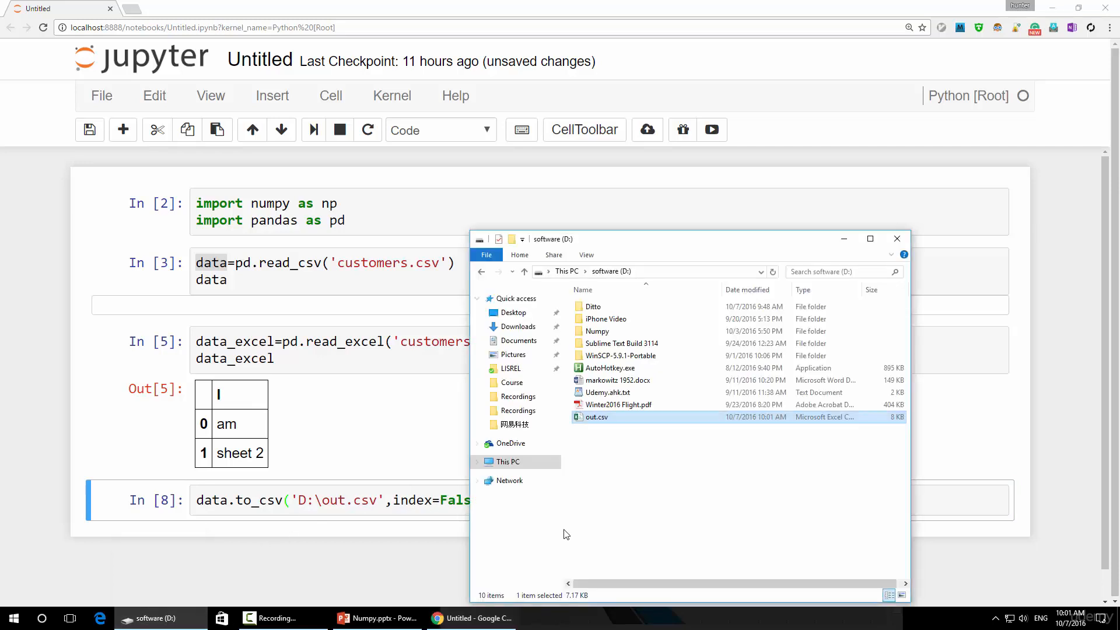
Step: Reopen out.csv, confirm column A is CustomerID with no index, then close Excel
double_click(595, 416)
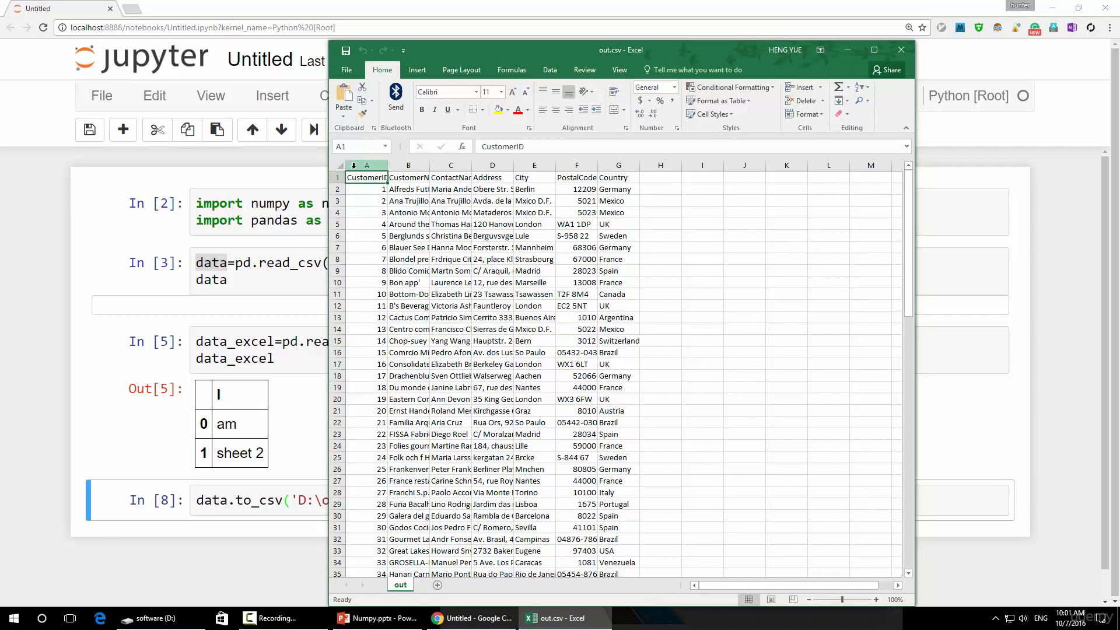
click(365, 165)
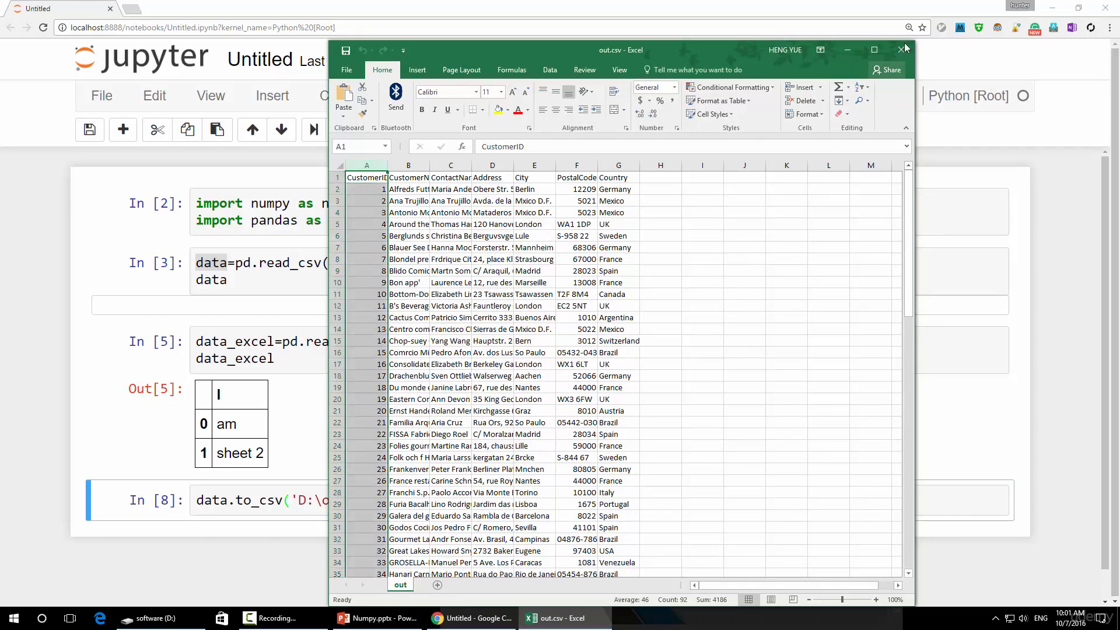
click(904, 50)
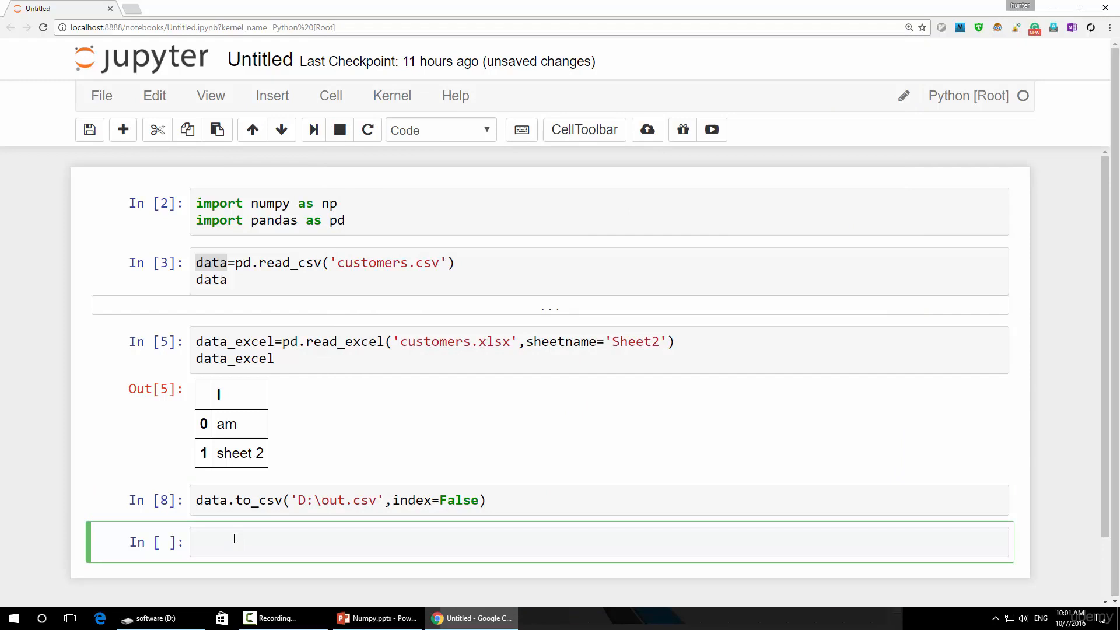
Step: Enter and run data.to_excel('D:\hello.xlsx',index=False) in a new cell
text(data.to_)
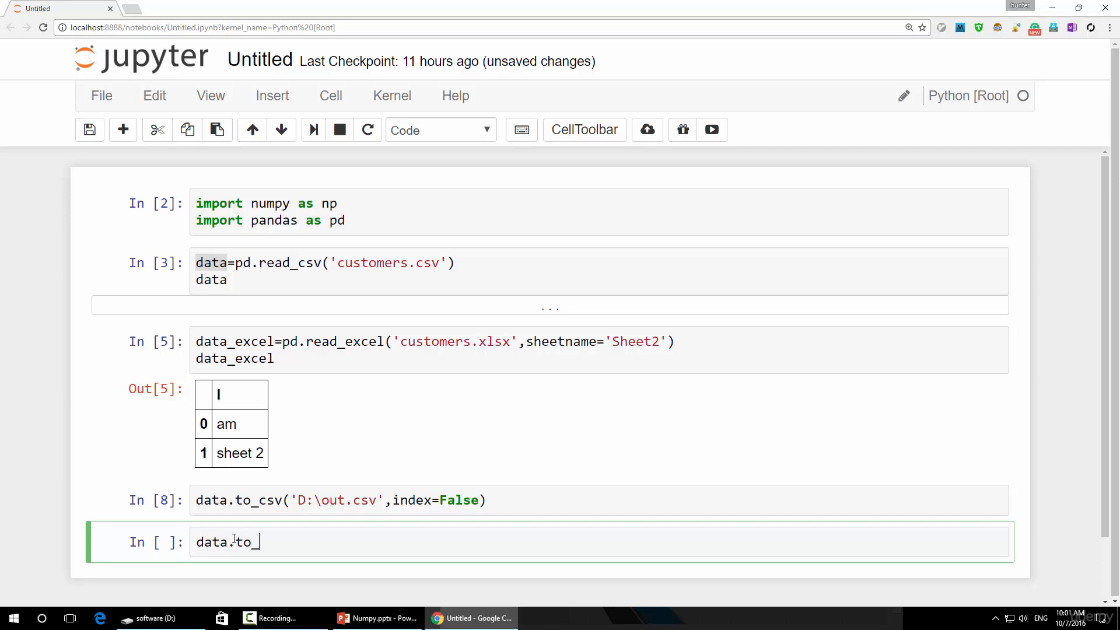
text(ex)
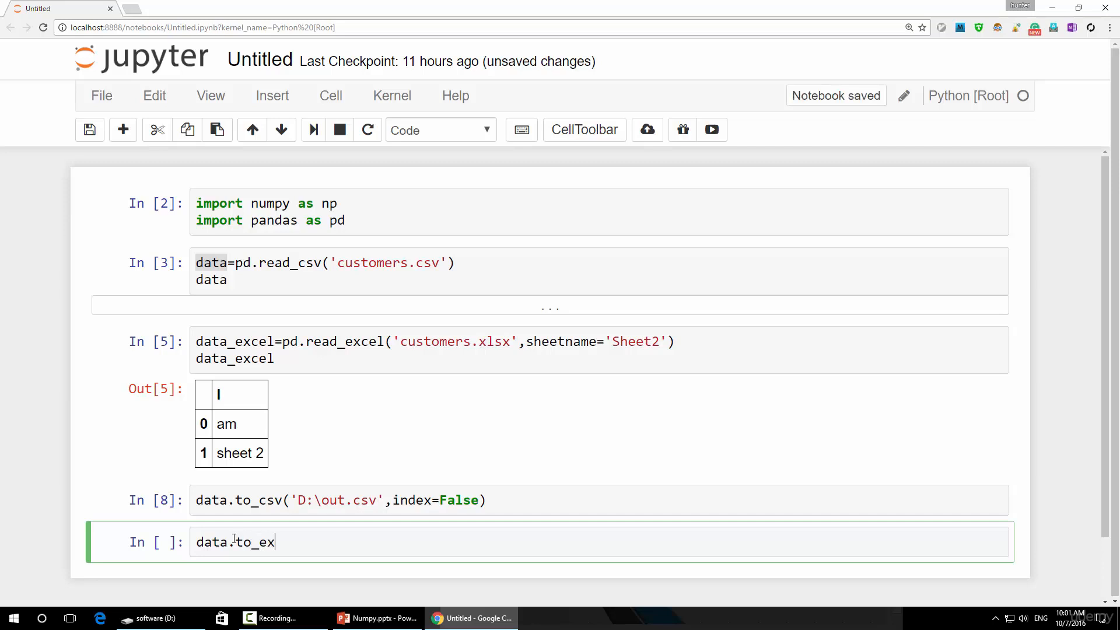
text(cel())
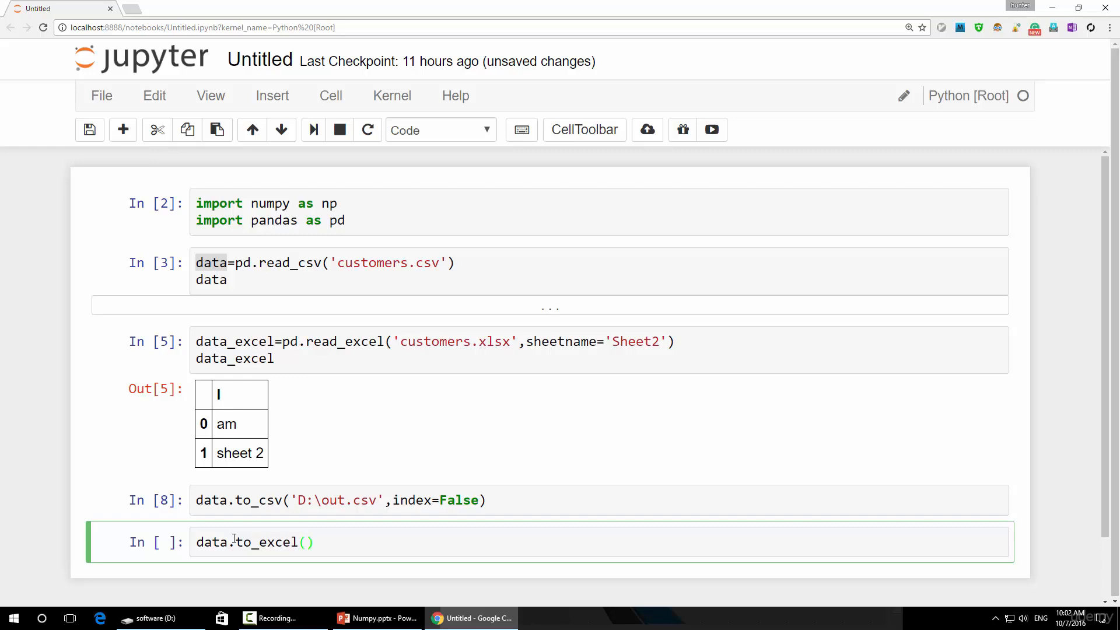
text('D)
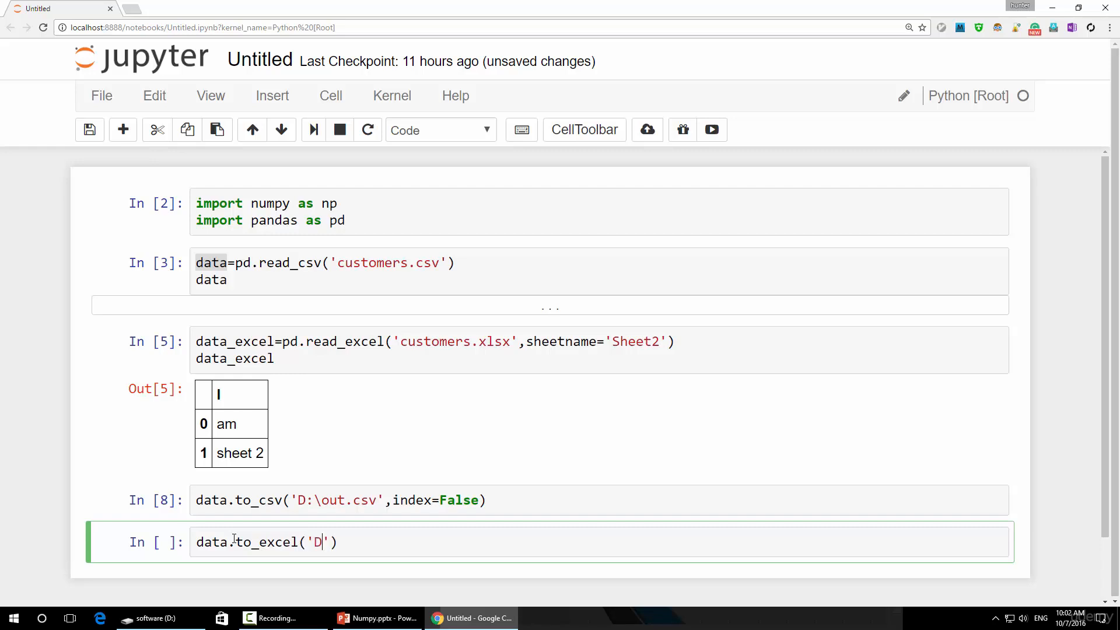
text(:\)
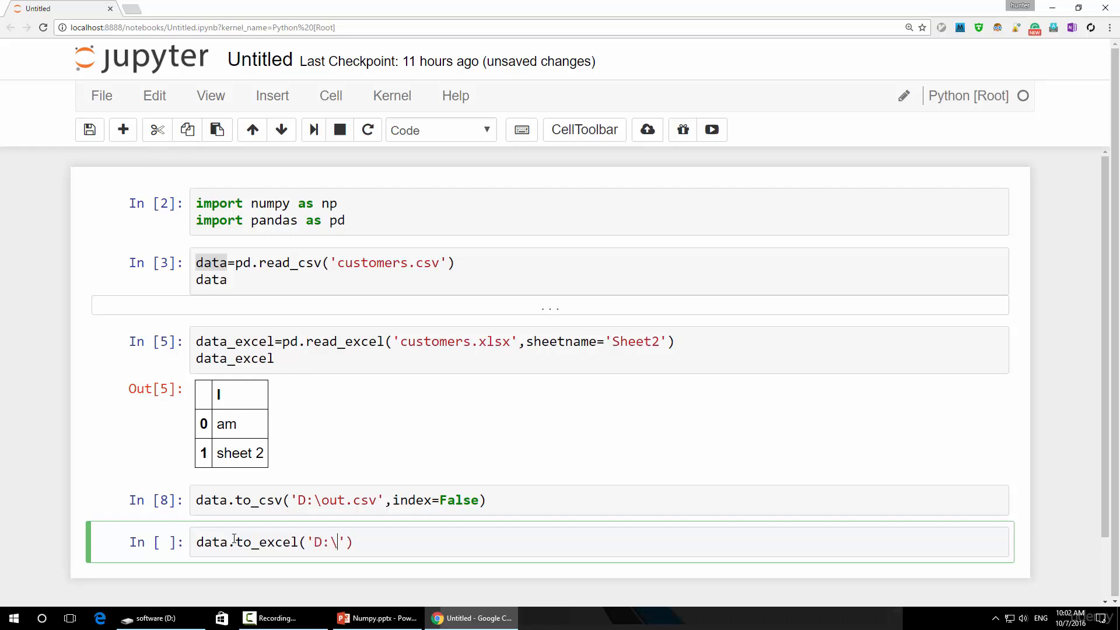
text(hello.x)
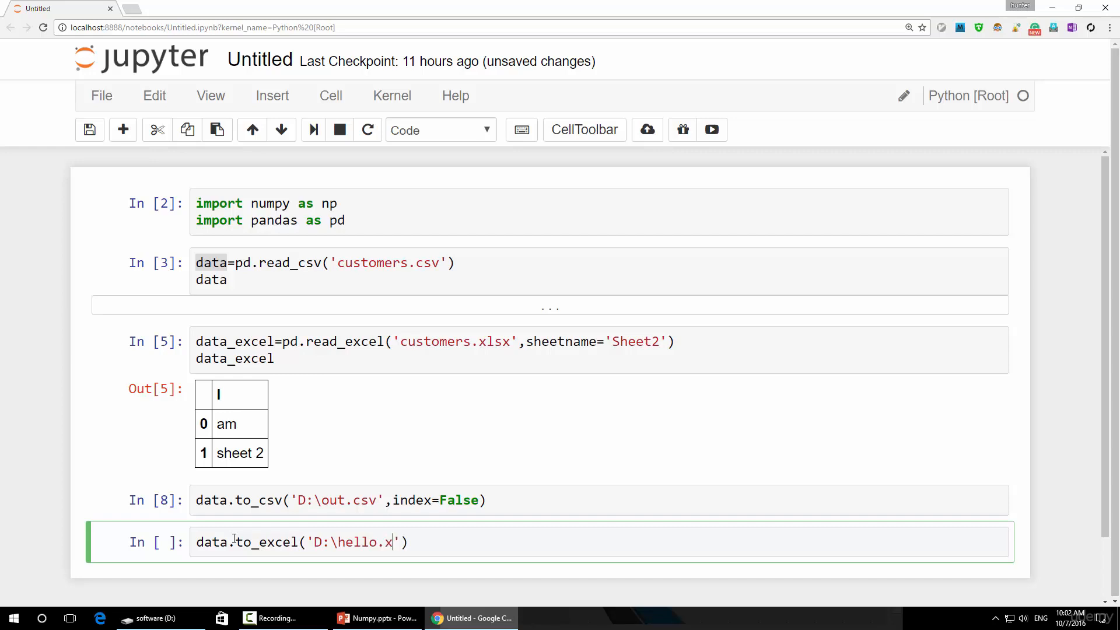
text(lsx)
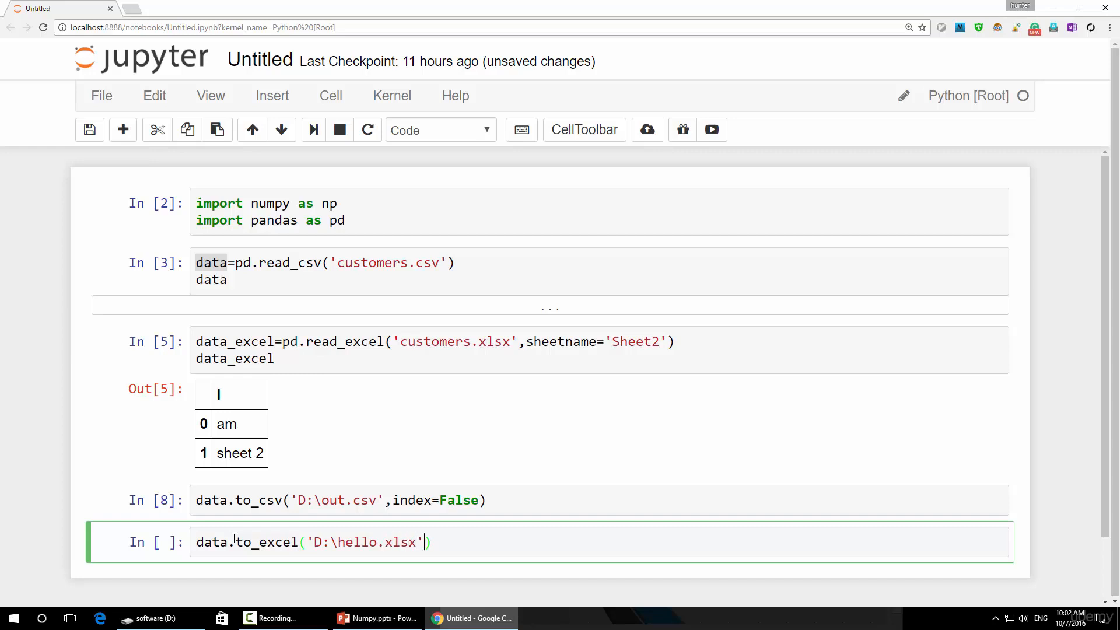
text(,in)
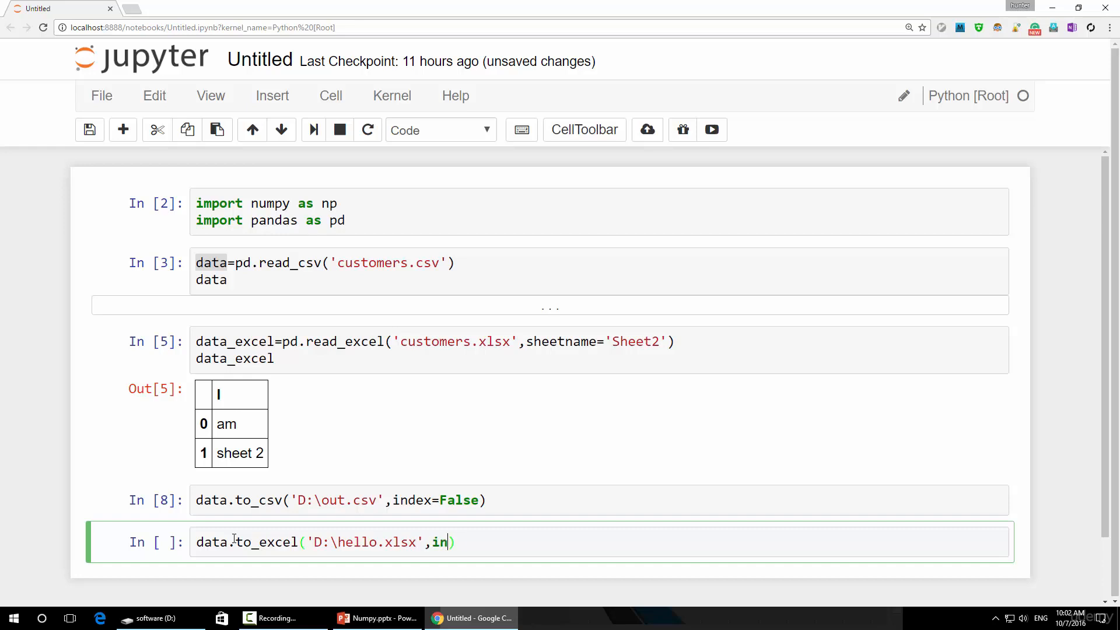
text(dex=Fal)
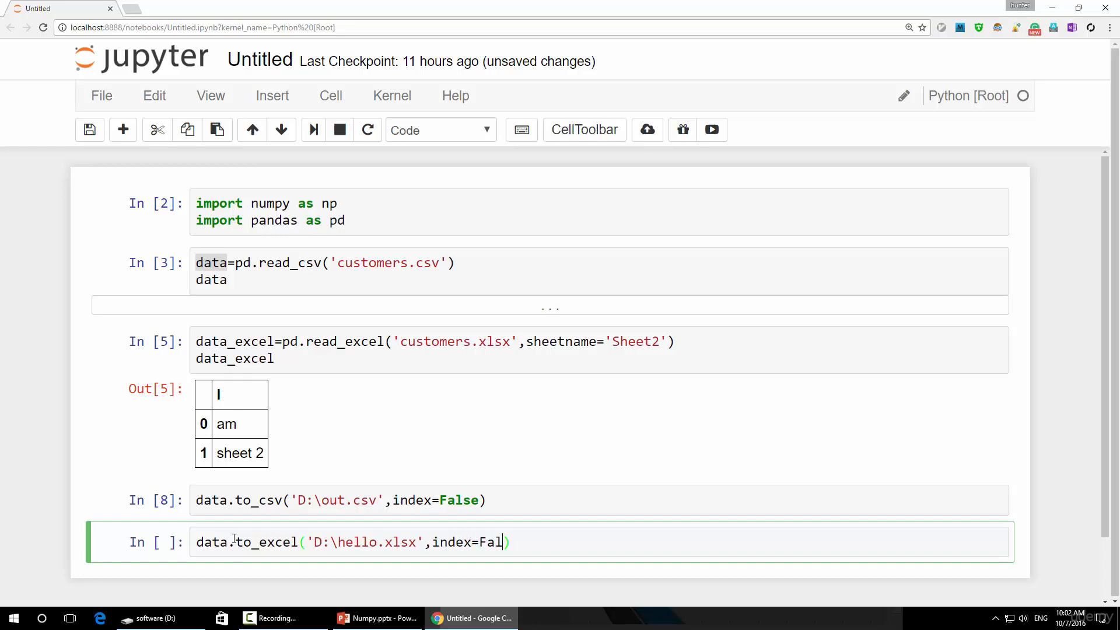
text(se)
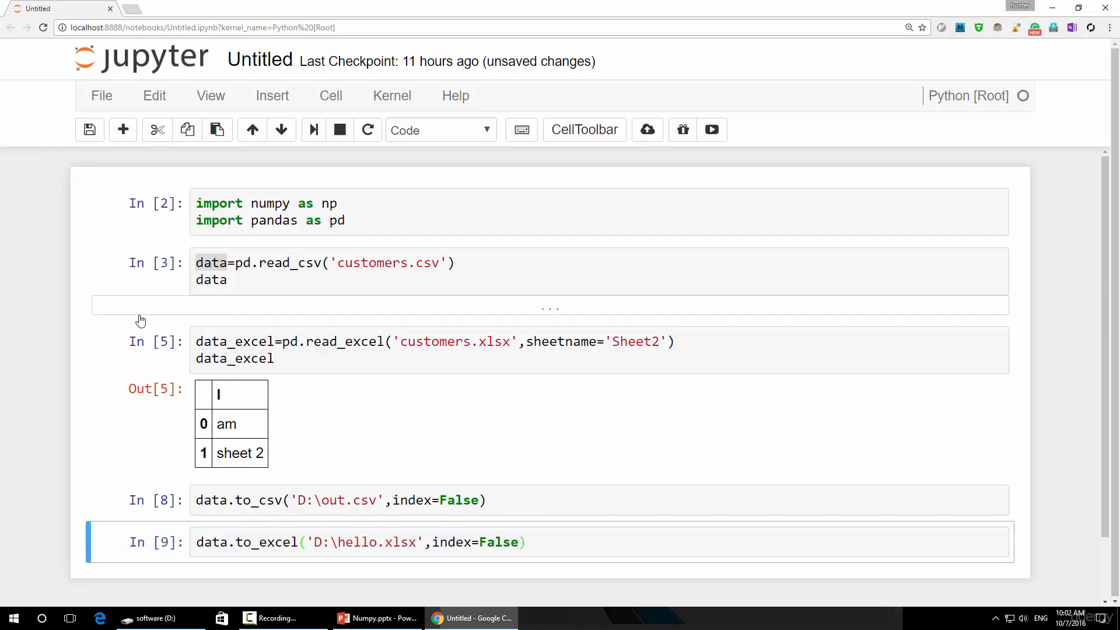
Step: Return to the drive D listing and open hello.xlsx in Excel
click(156, 618)
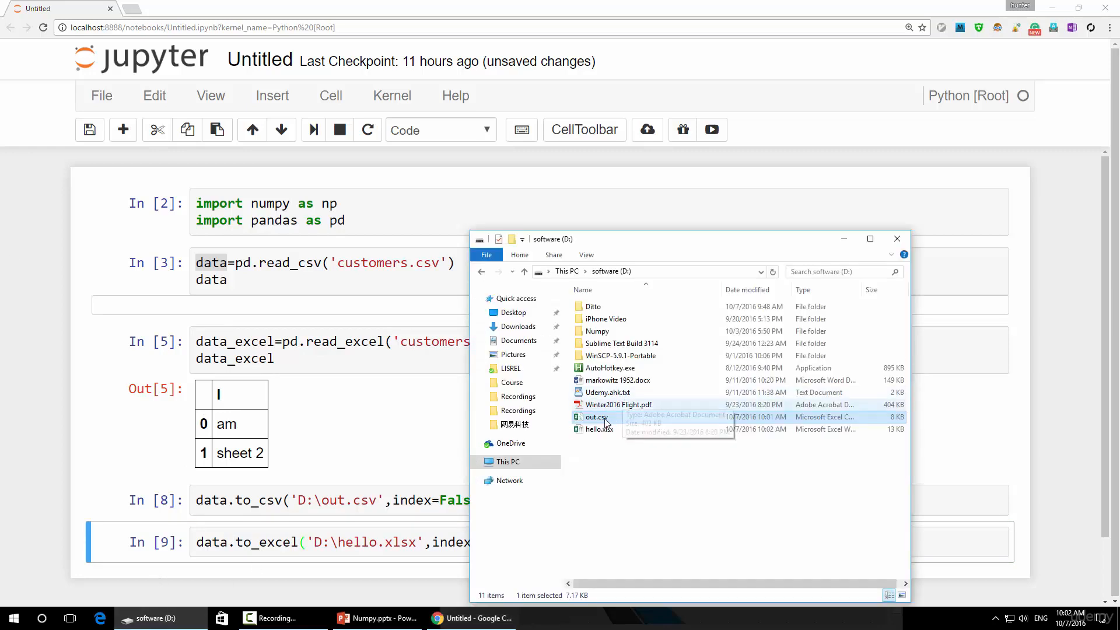
double_click(597, 430)
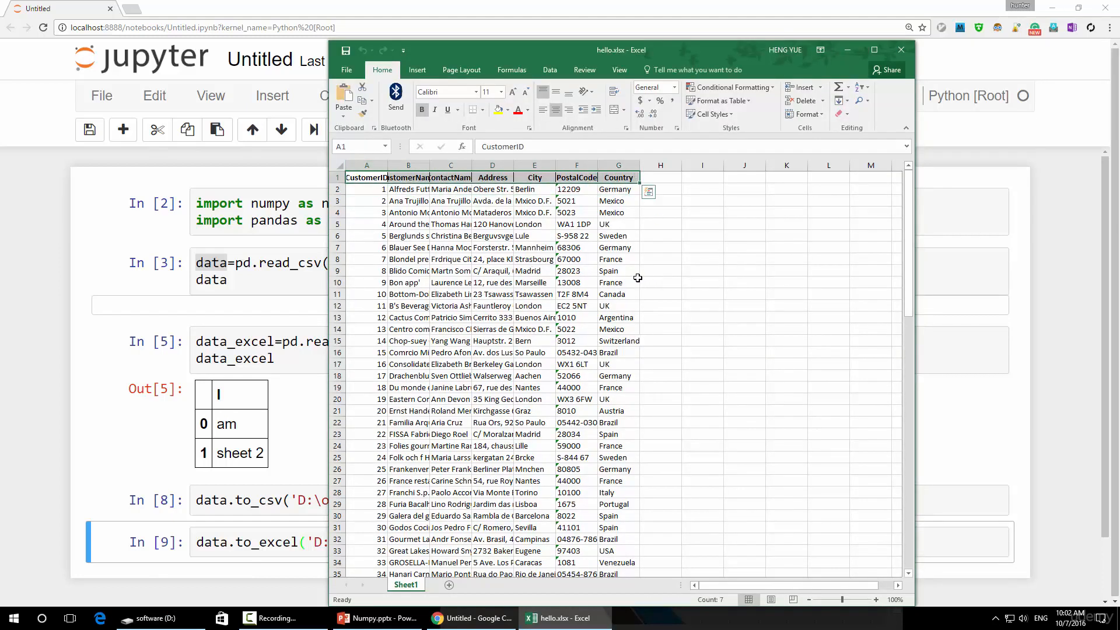
mouse_move(609, 265)
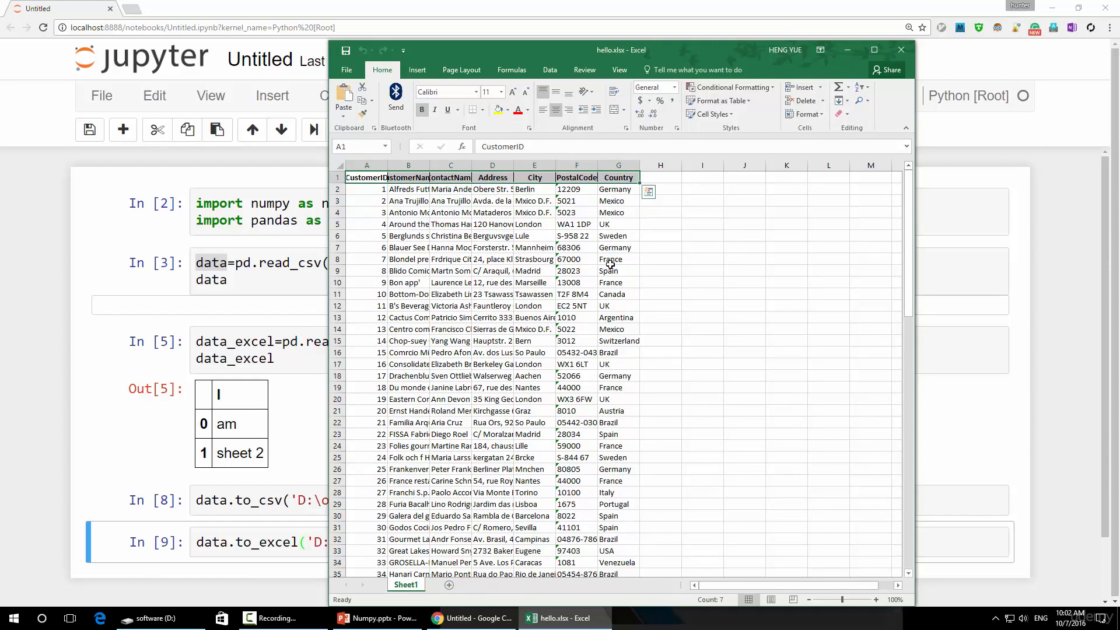